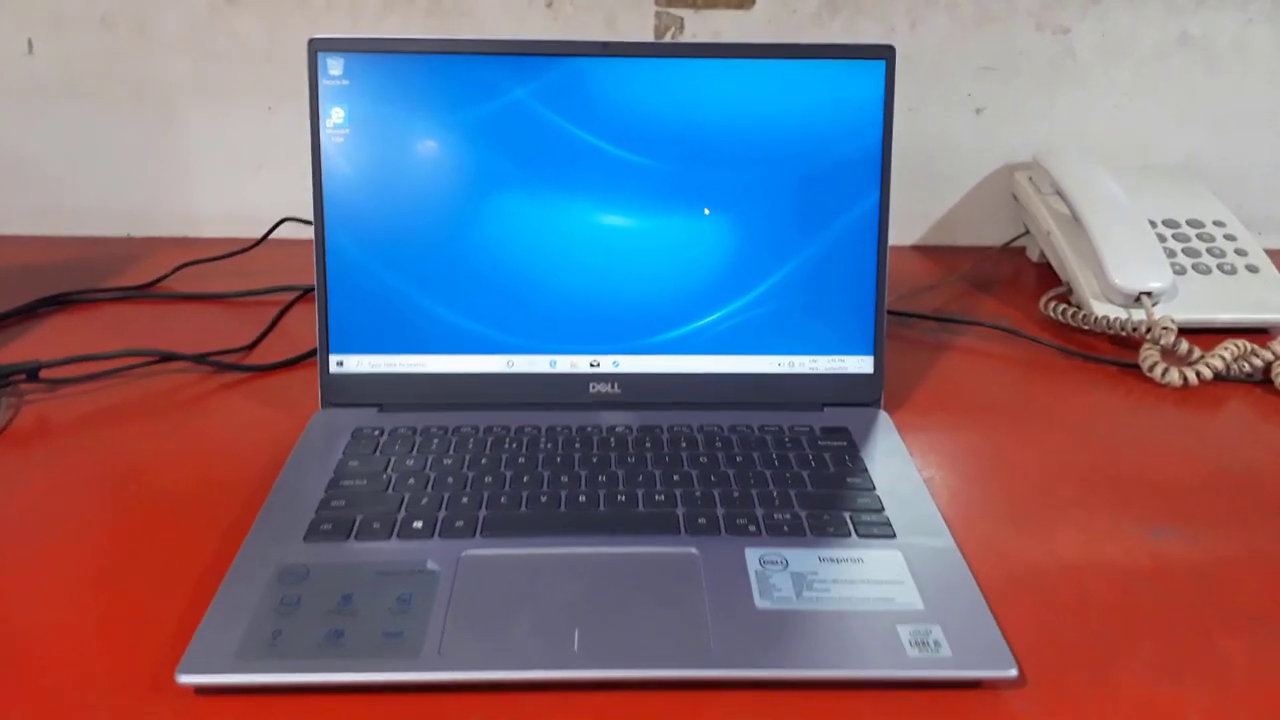
Step: Bring up the Windows power choices: Sleep, Shut down and Restart
click(344, 362)
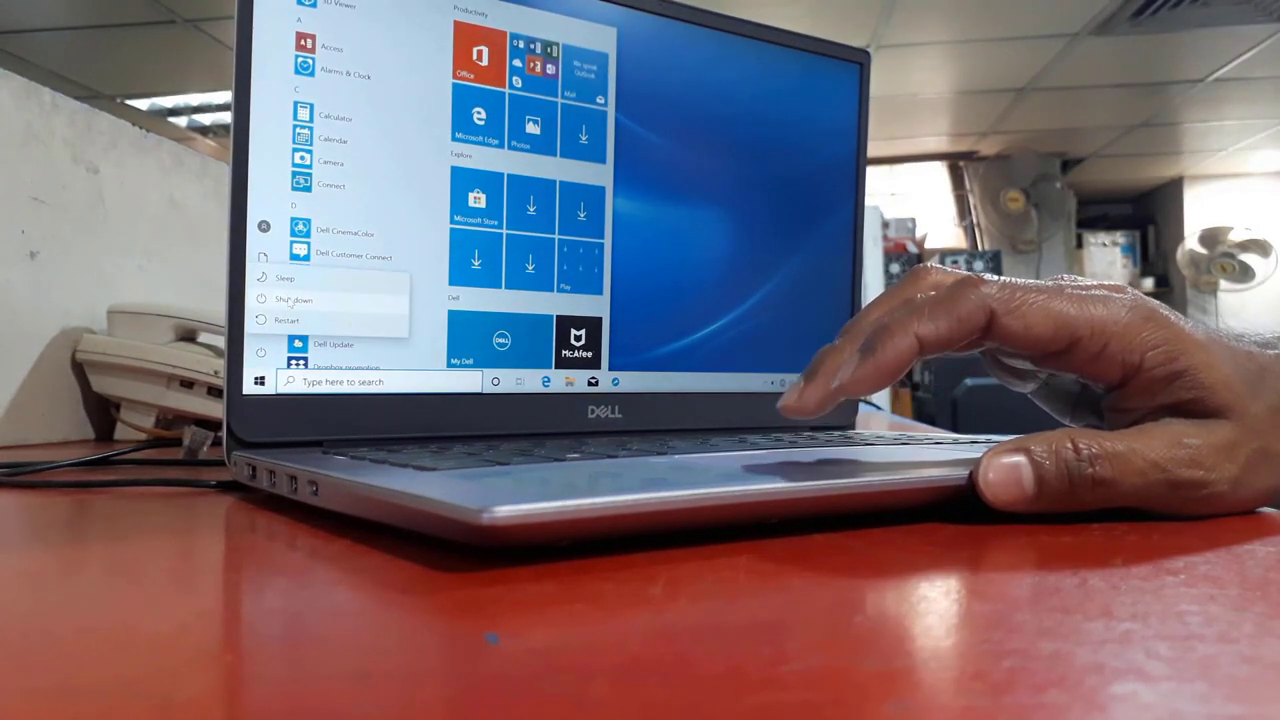
click(288, 320)
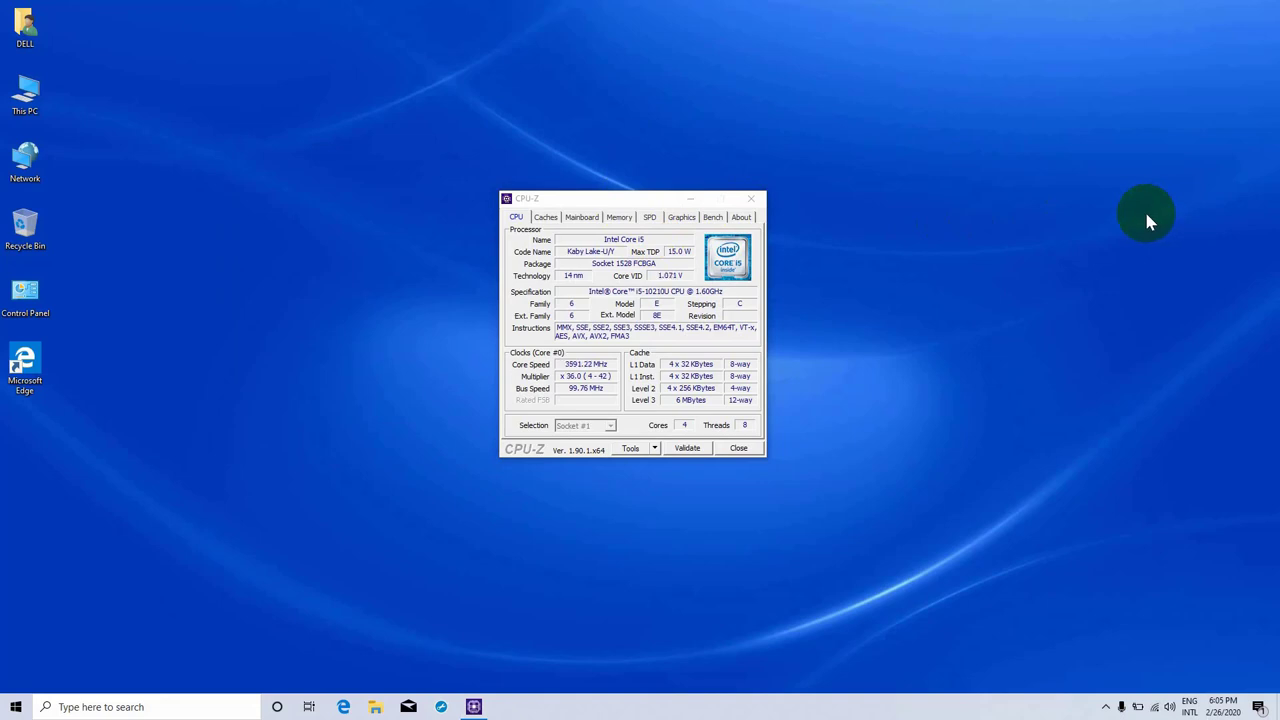
mouse_move(1120, 224)
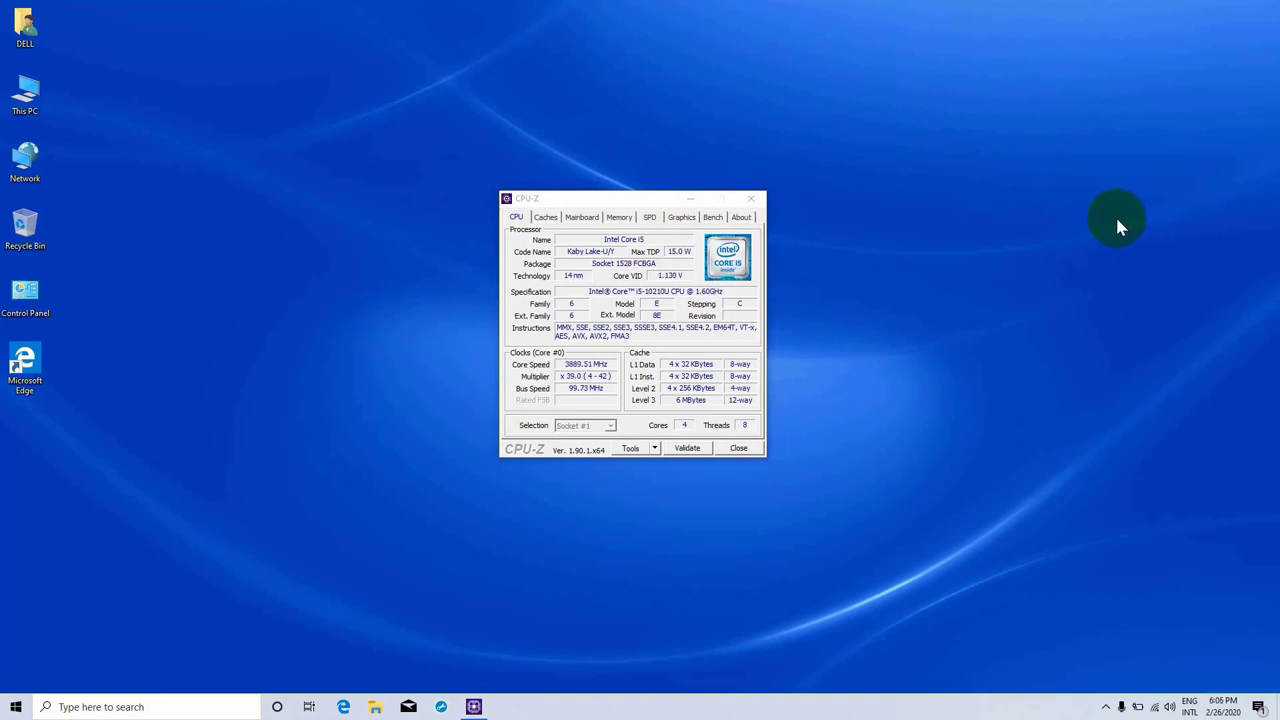
mouse_move(1088, 220)
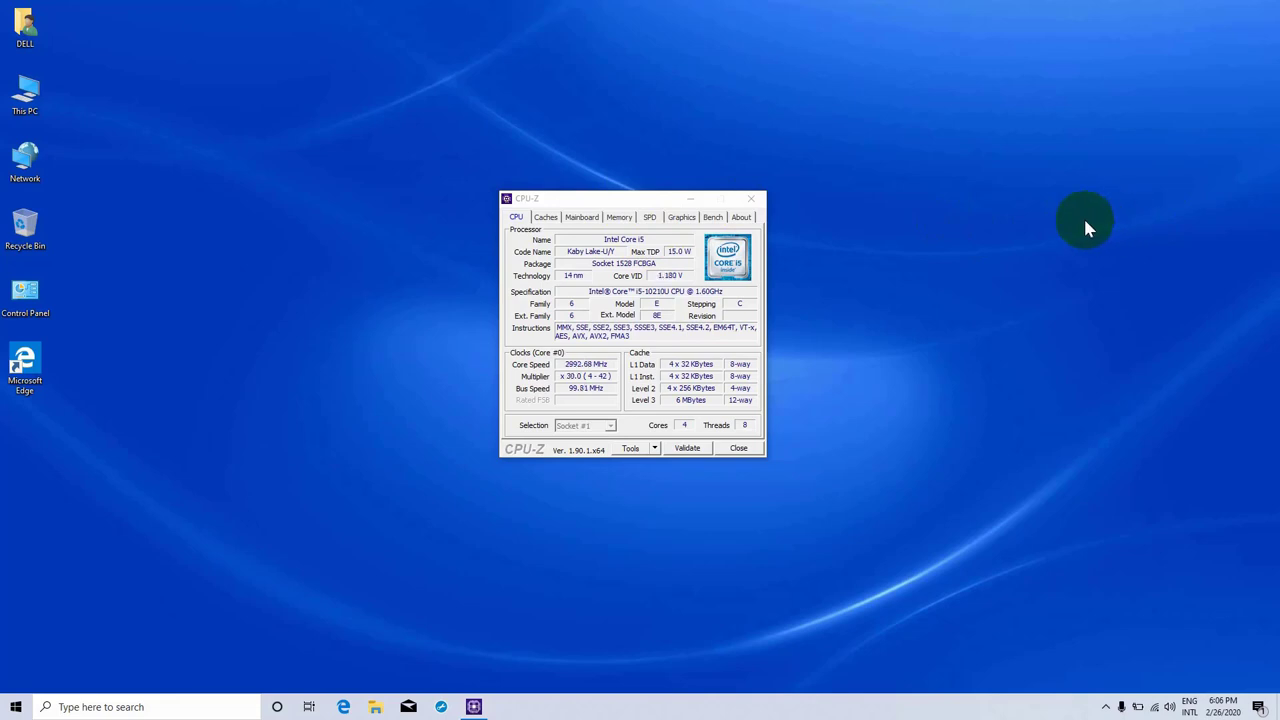
mouse_move(982, 248)
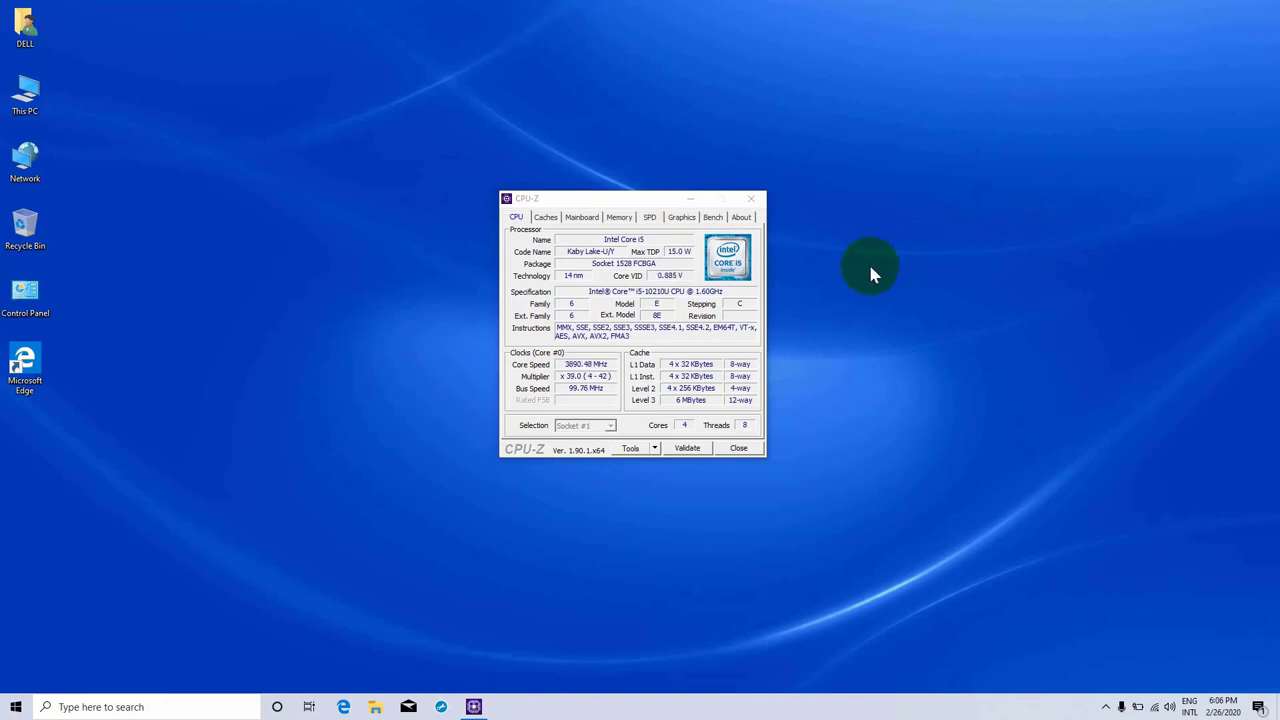
mouse_move(692, 280)
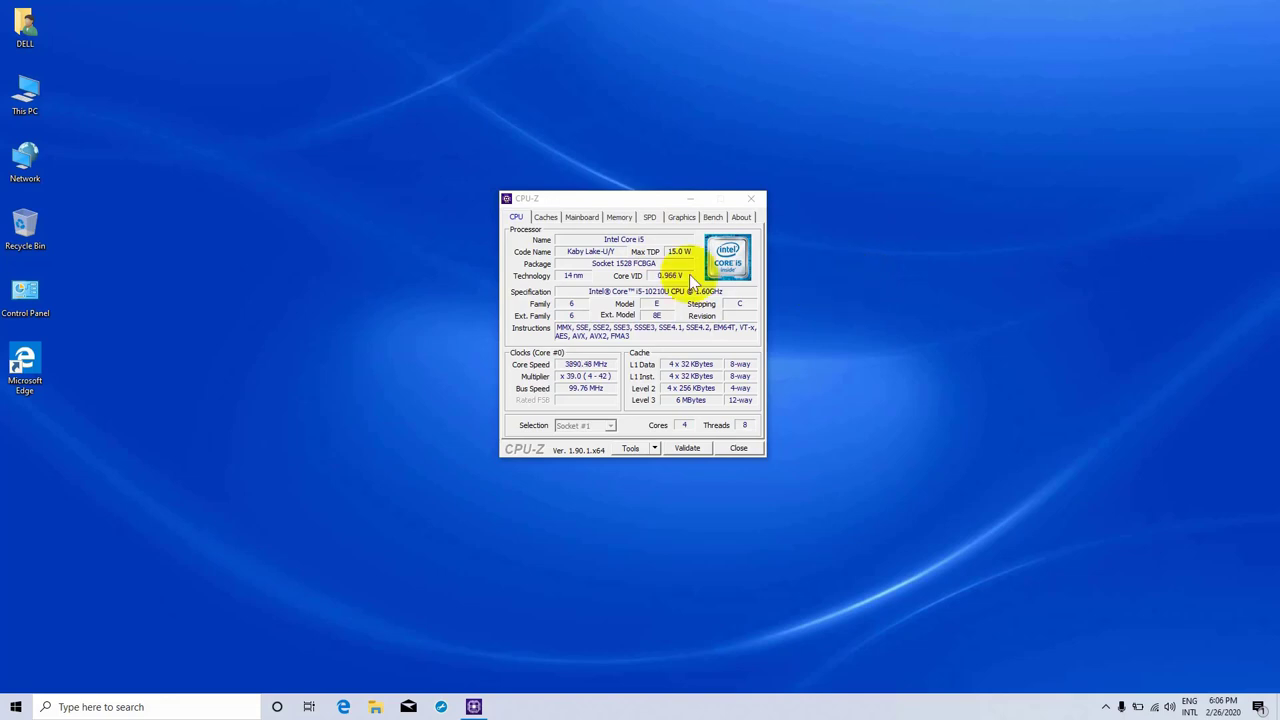
Step: Show the Dell mainboard details with Intel Comet Lake chipset and BIOS 1.1.0
click(582, 216)
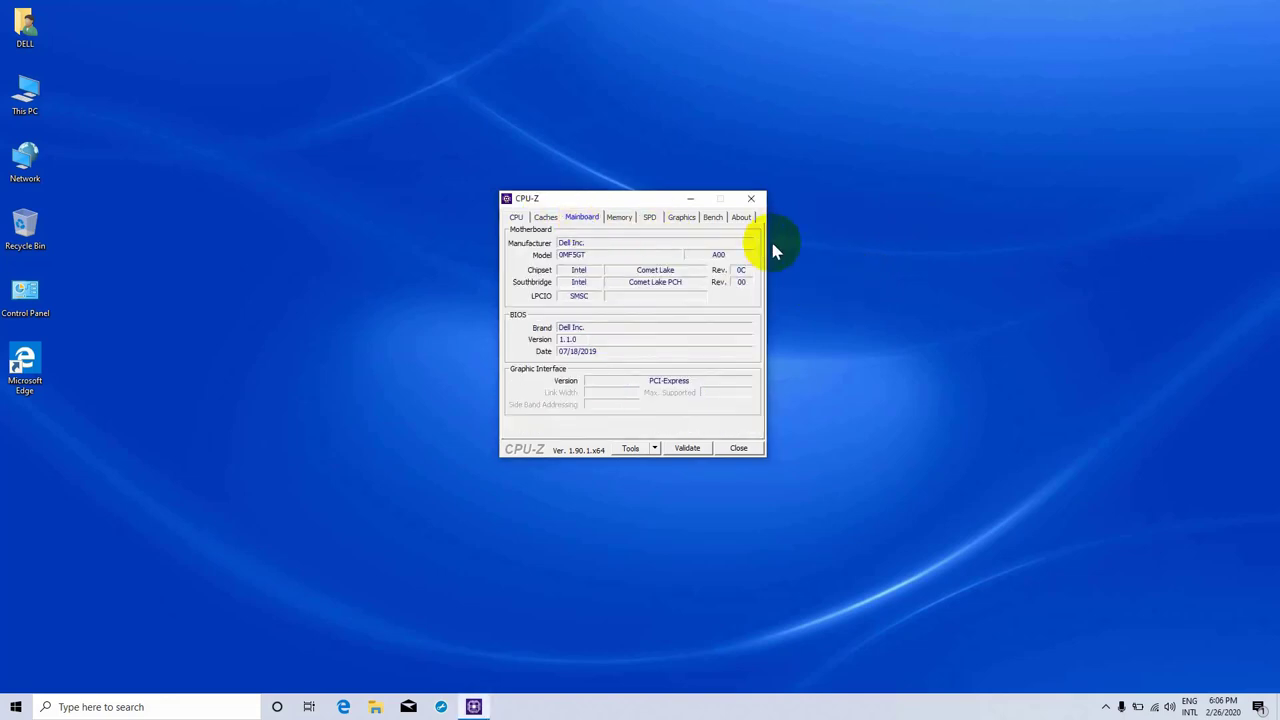
mouse_move(878, 276)
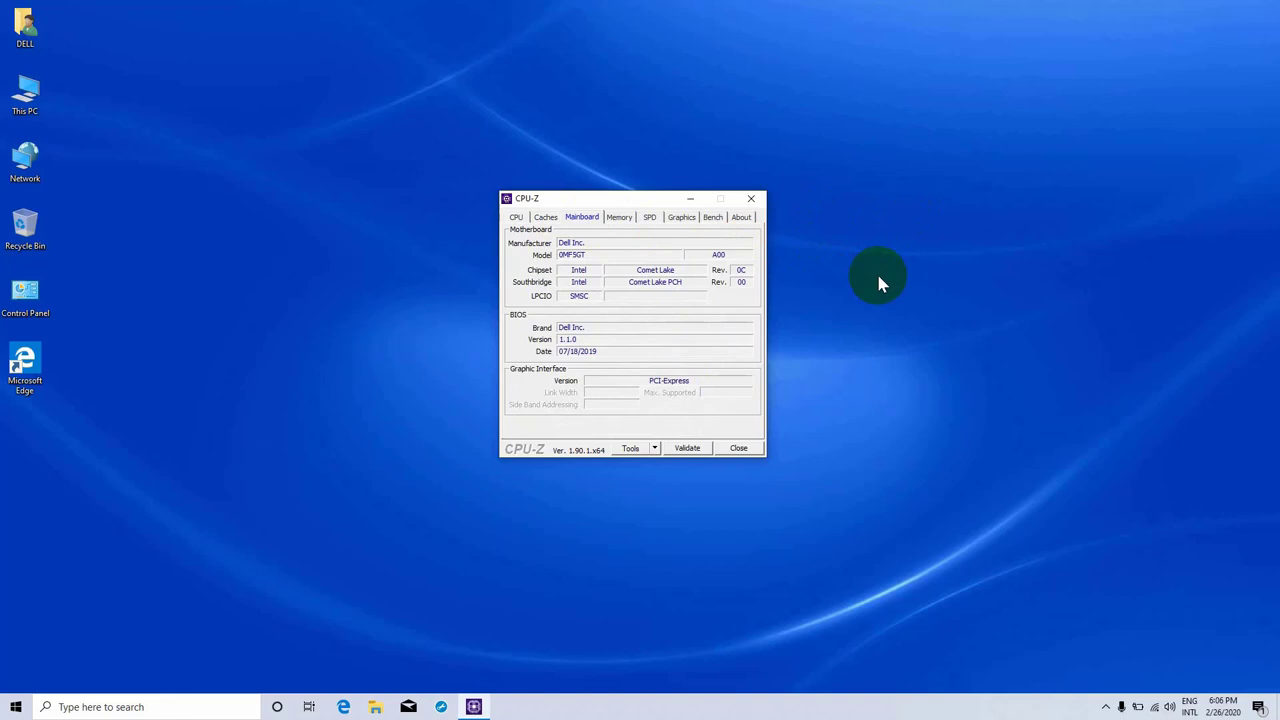
click(712, 216)
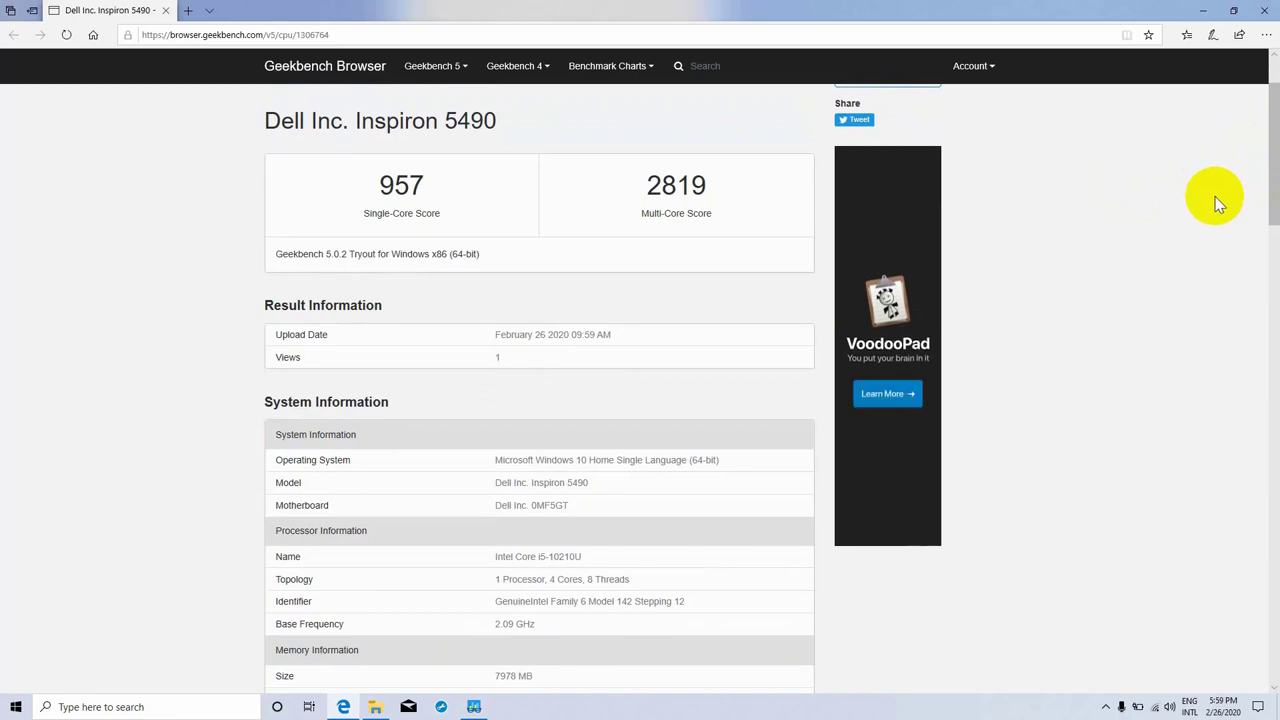
mouse_move(1176, 190)
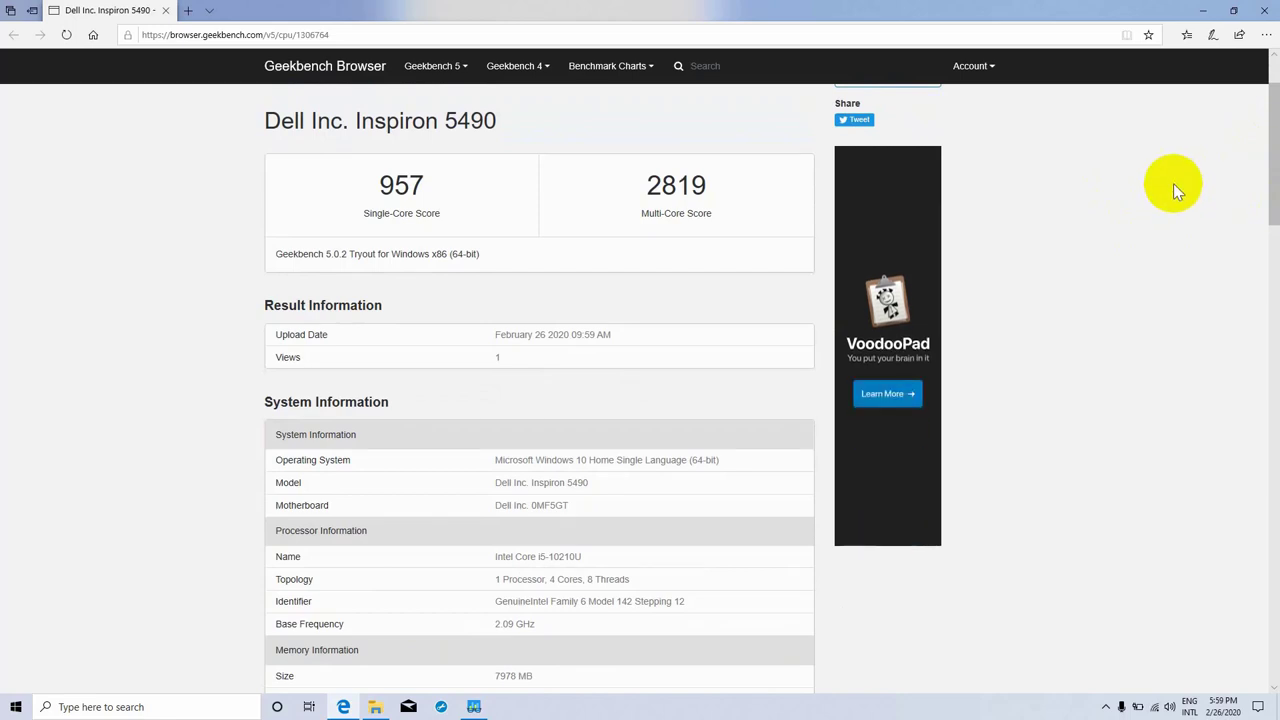